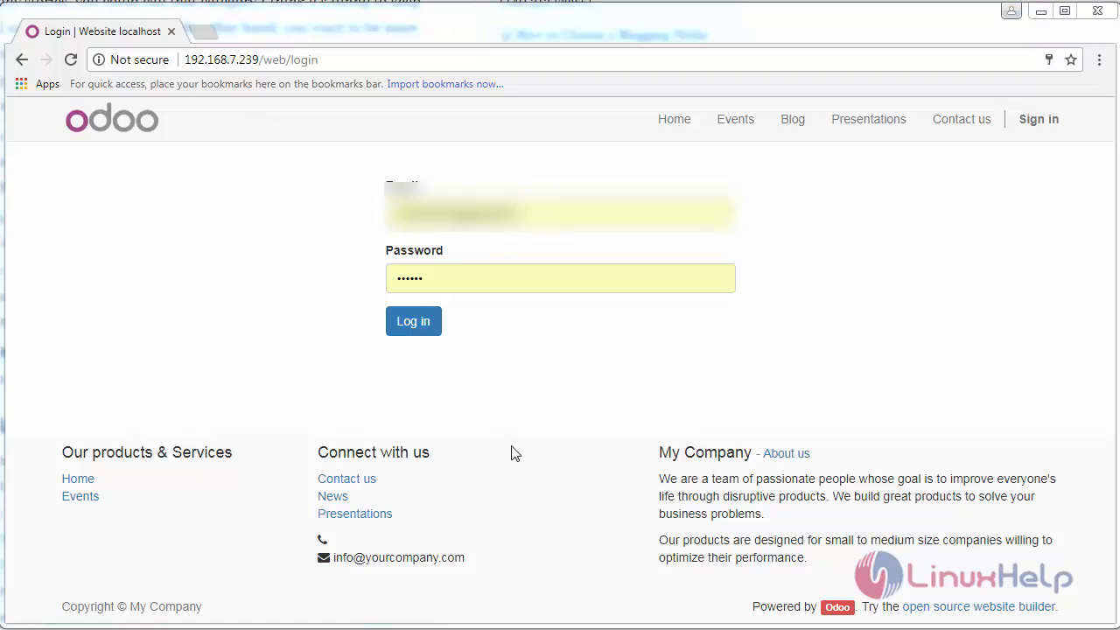
Log in to Odoo as administrator and show the additional apps list.
click(413, 321)
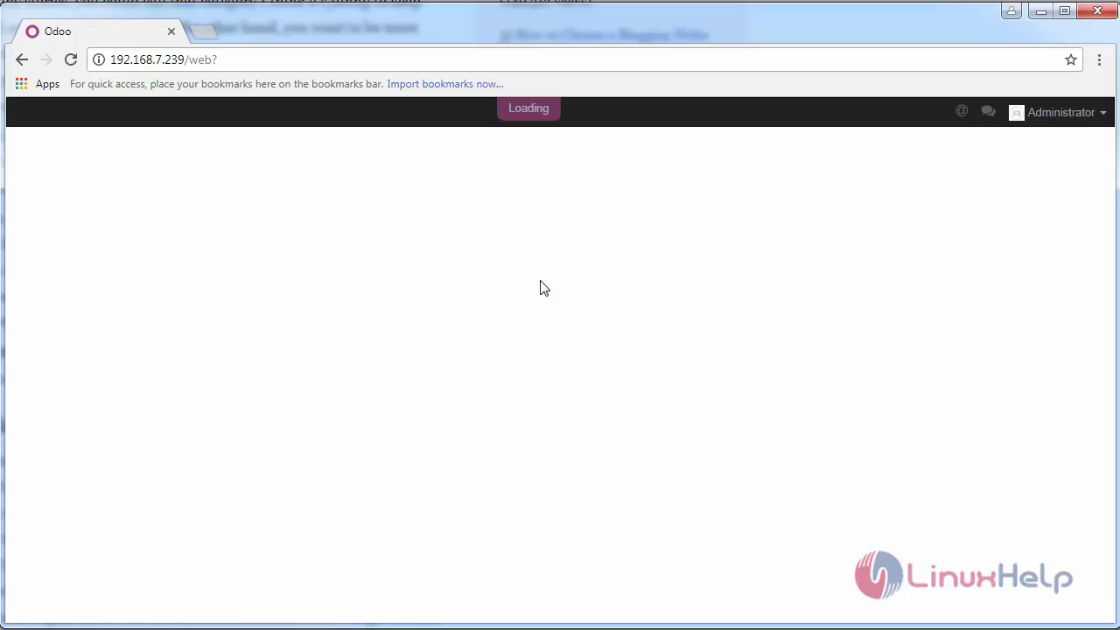
click(829, 111)
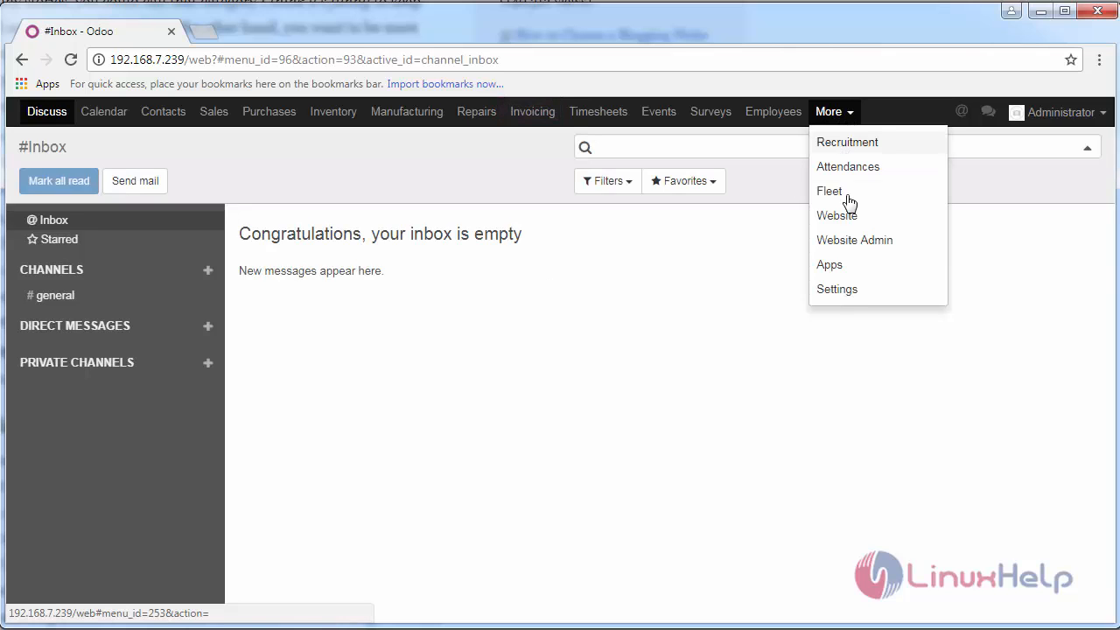
Check in the Apps overview that Slides is installed, then go to Website Admin.
click(829, 264)
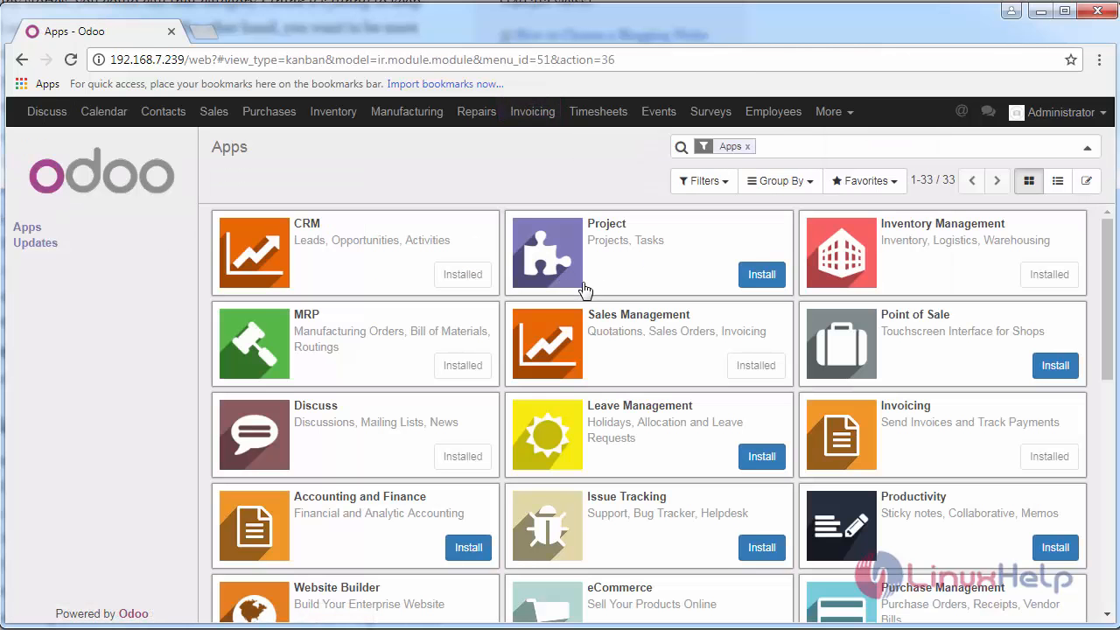
scroll(down, 3)
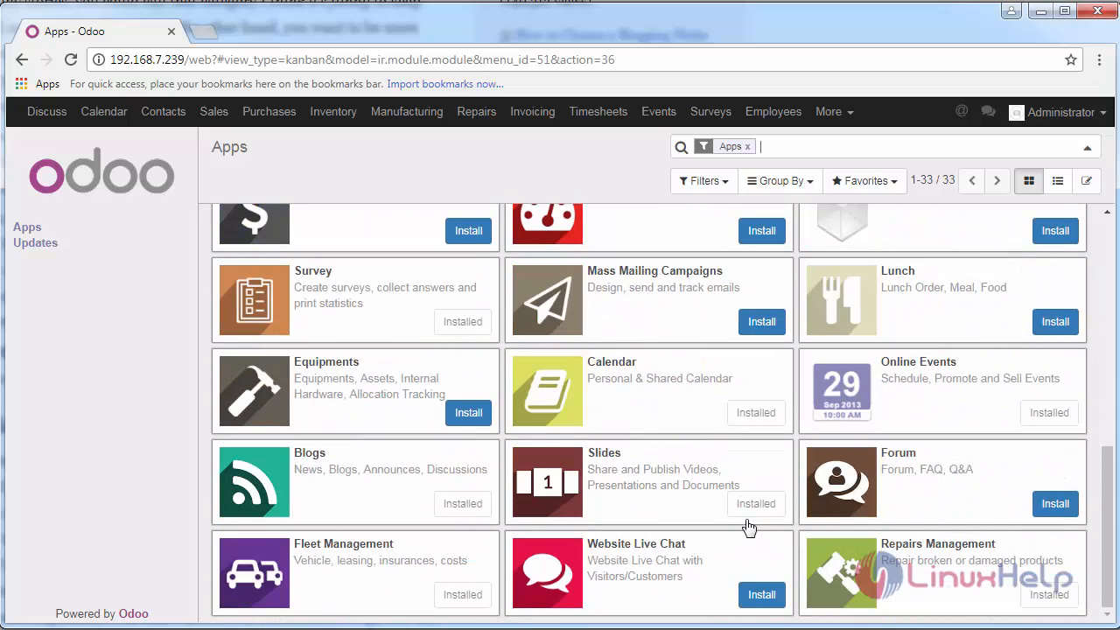
click(829, 112)
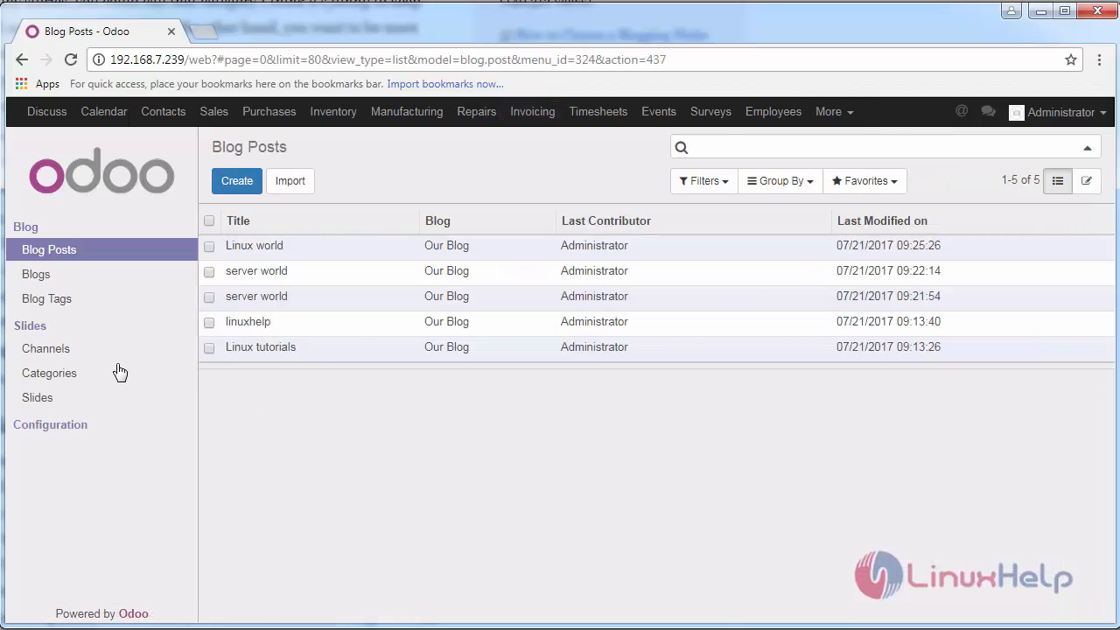
mouse_move(49, 349)
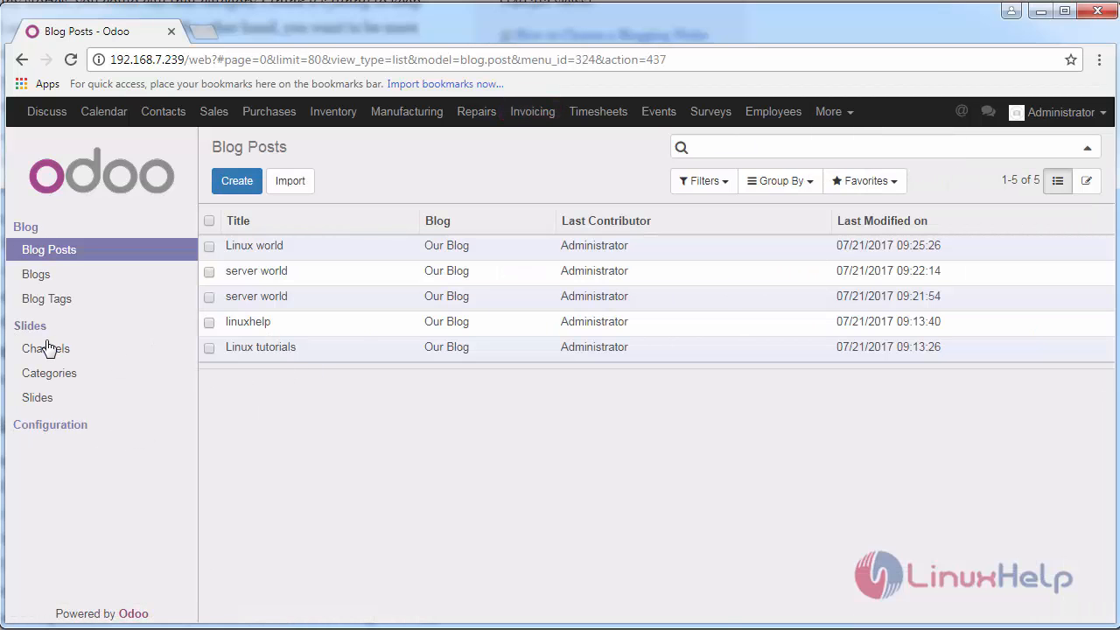
Review the three slide channels, then bring up the Categories list.
click(45, 348)
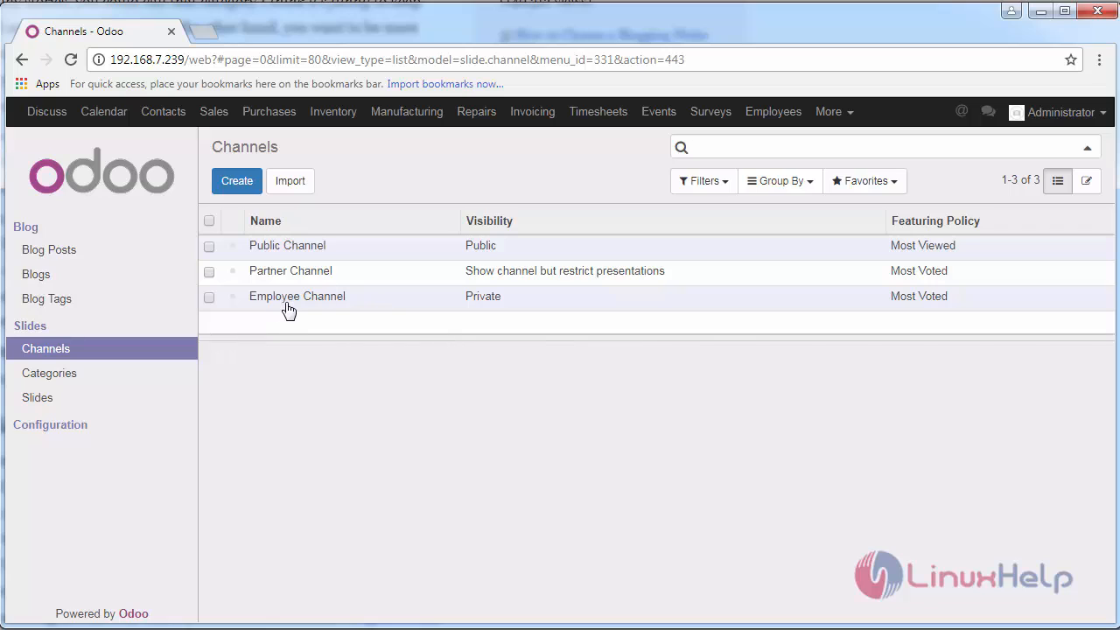
mouse_move(322, 304)
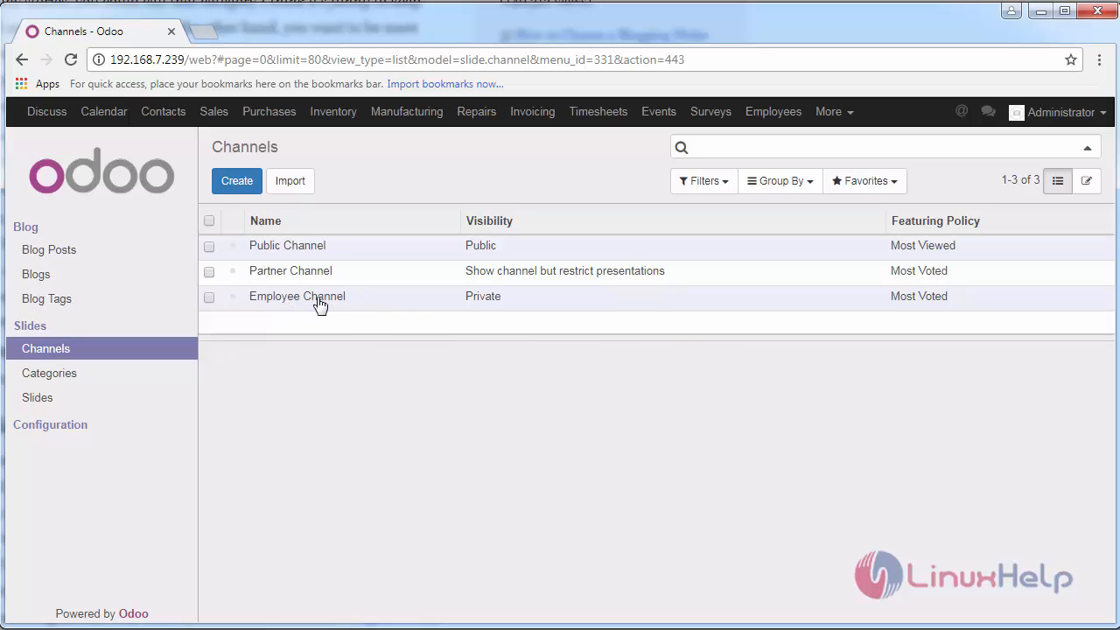
mouse_move(236, 181)
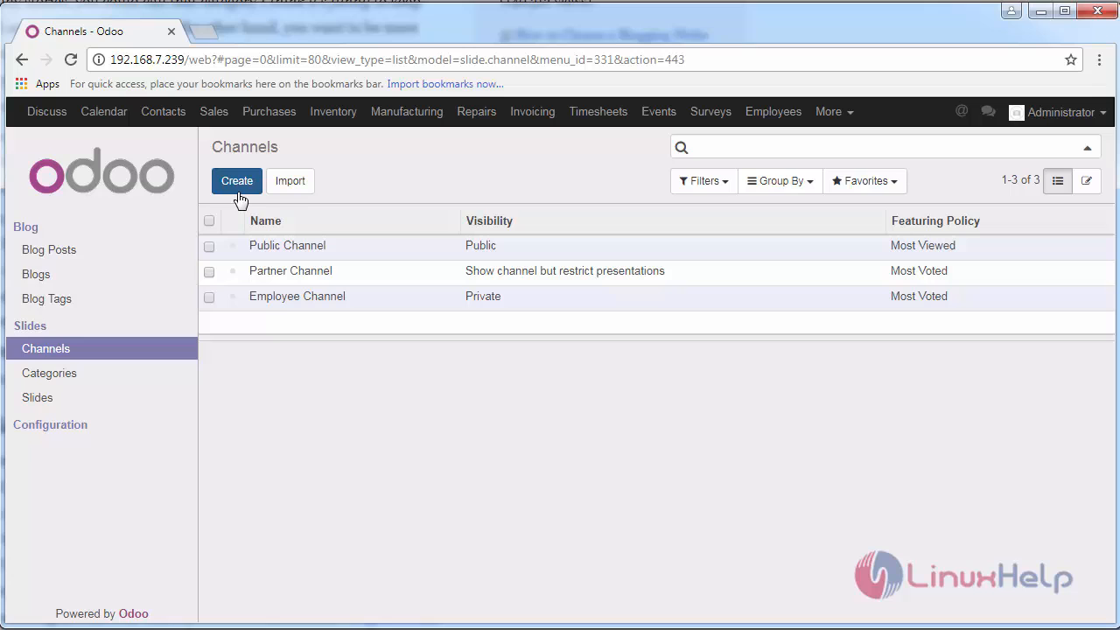
click(49, 373)
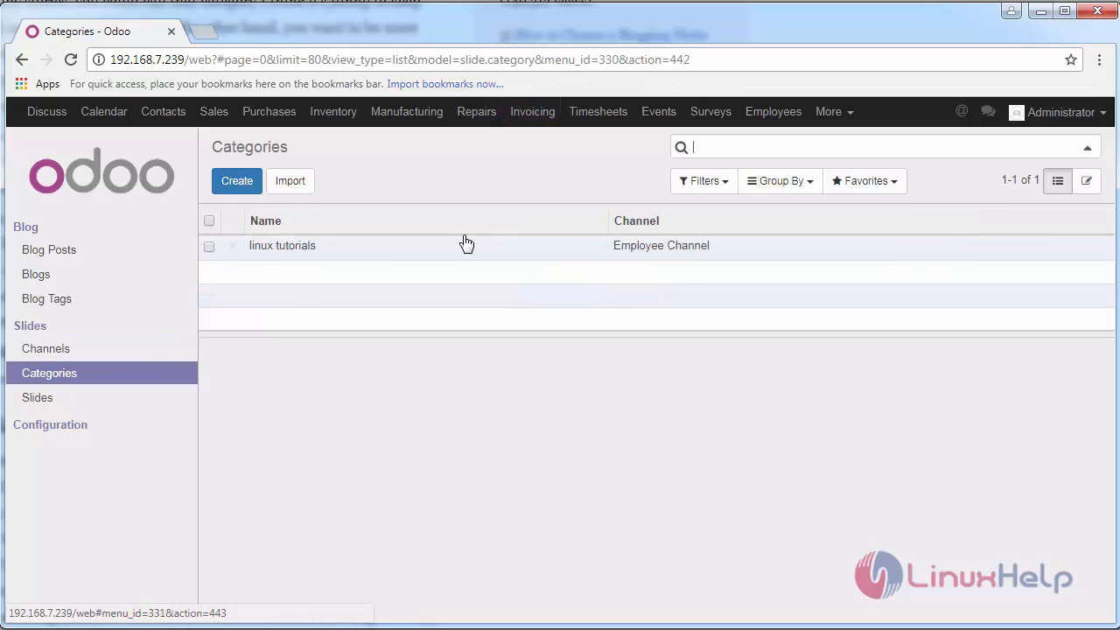
Create and save the 'Server world' slide category under Employee Channel.
click(236, 182)
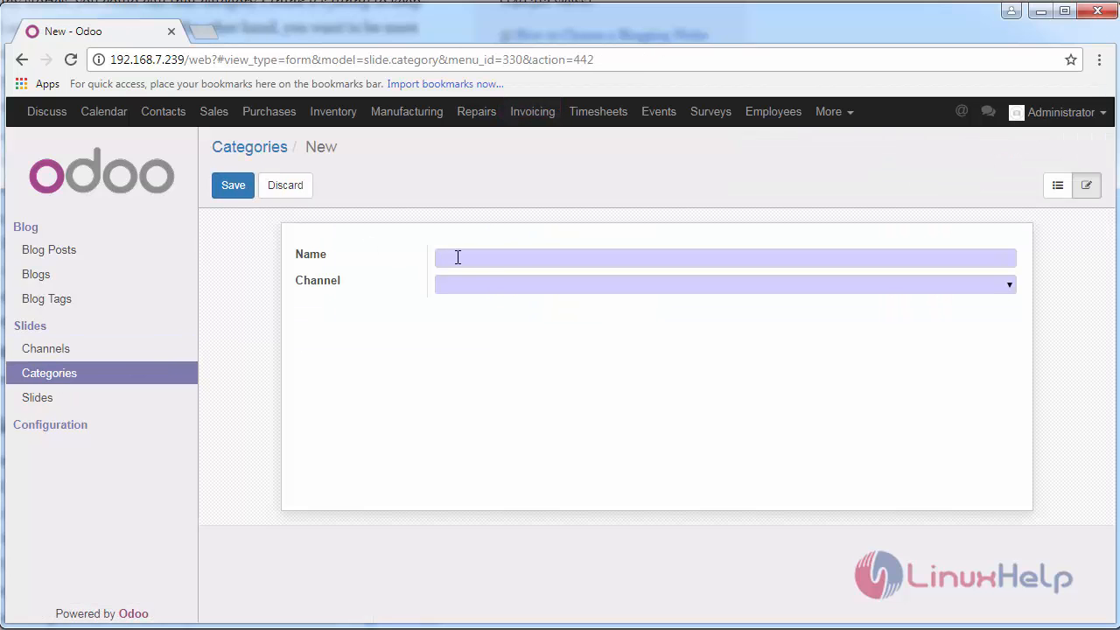
mouse_move(817, 252)
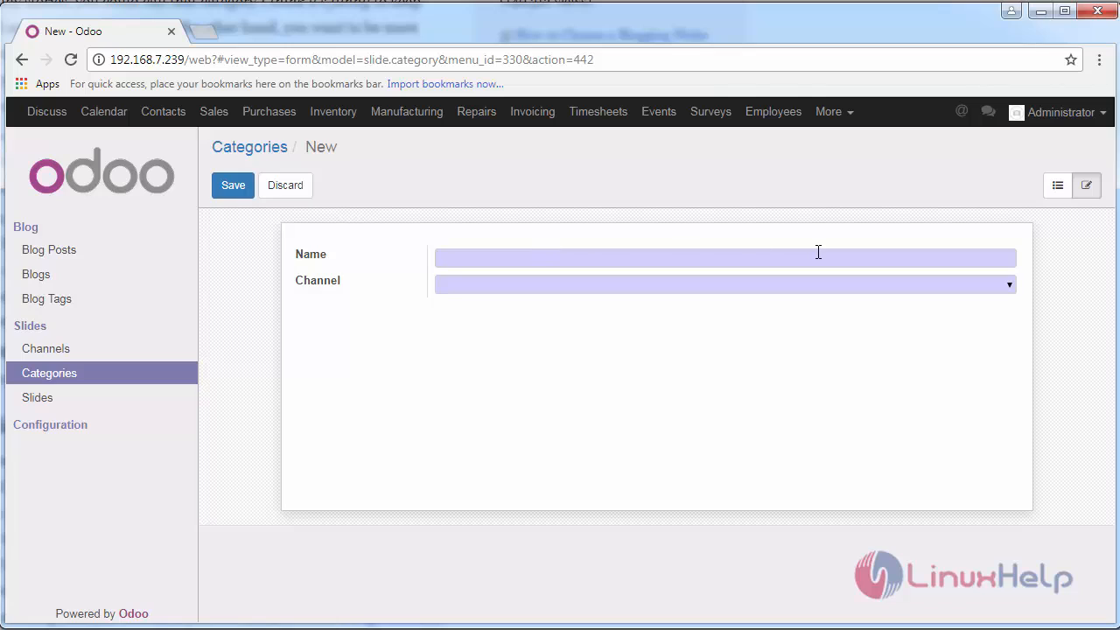
text(L)
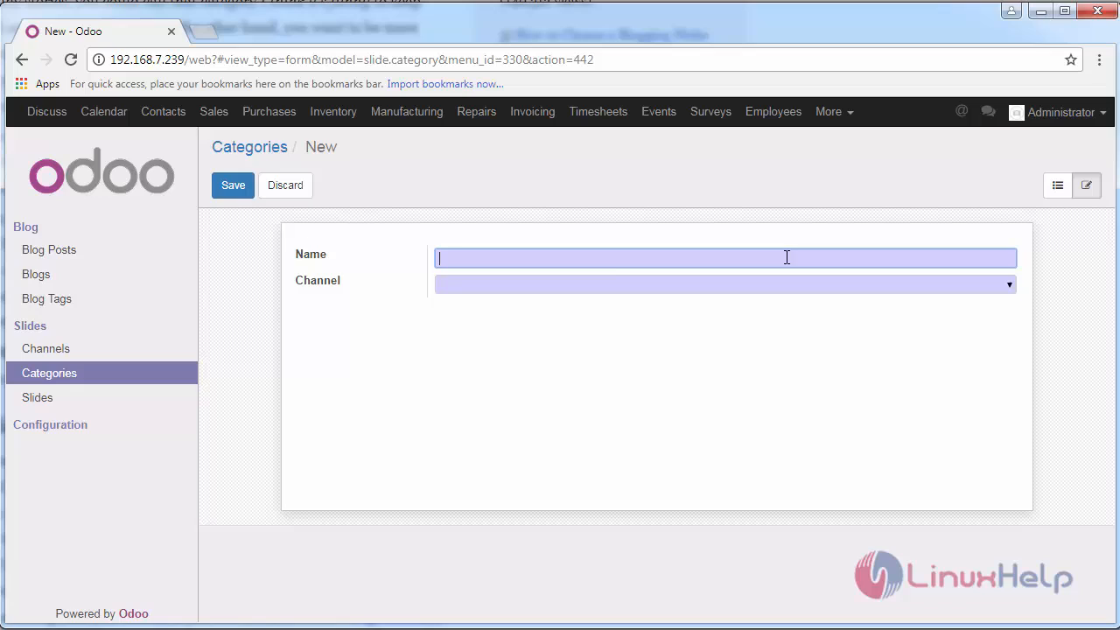
text(Server)
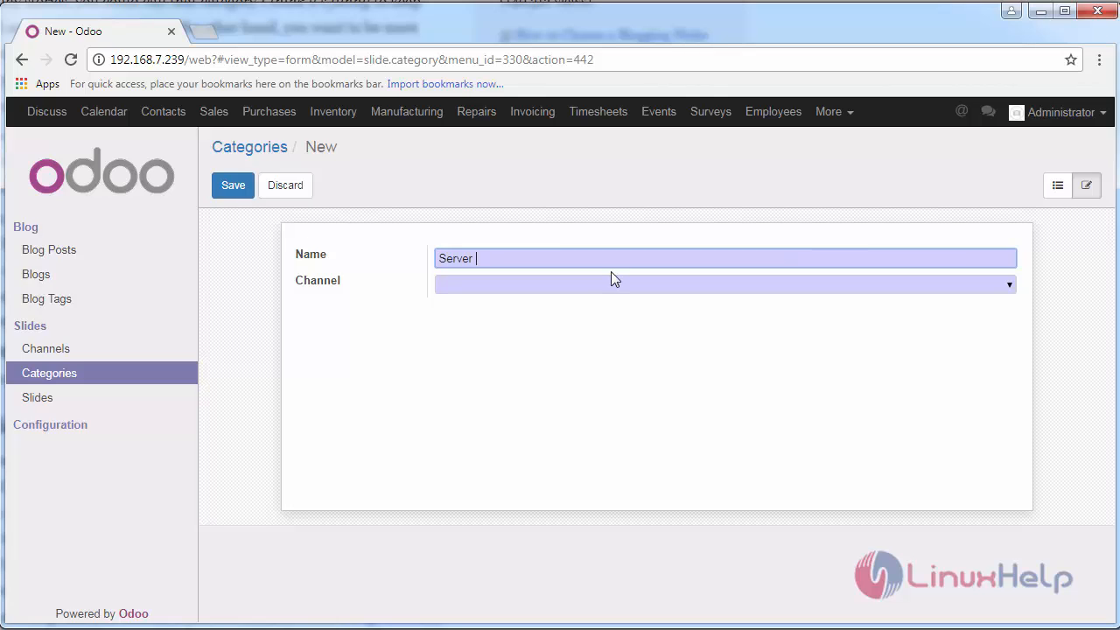
text(world)
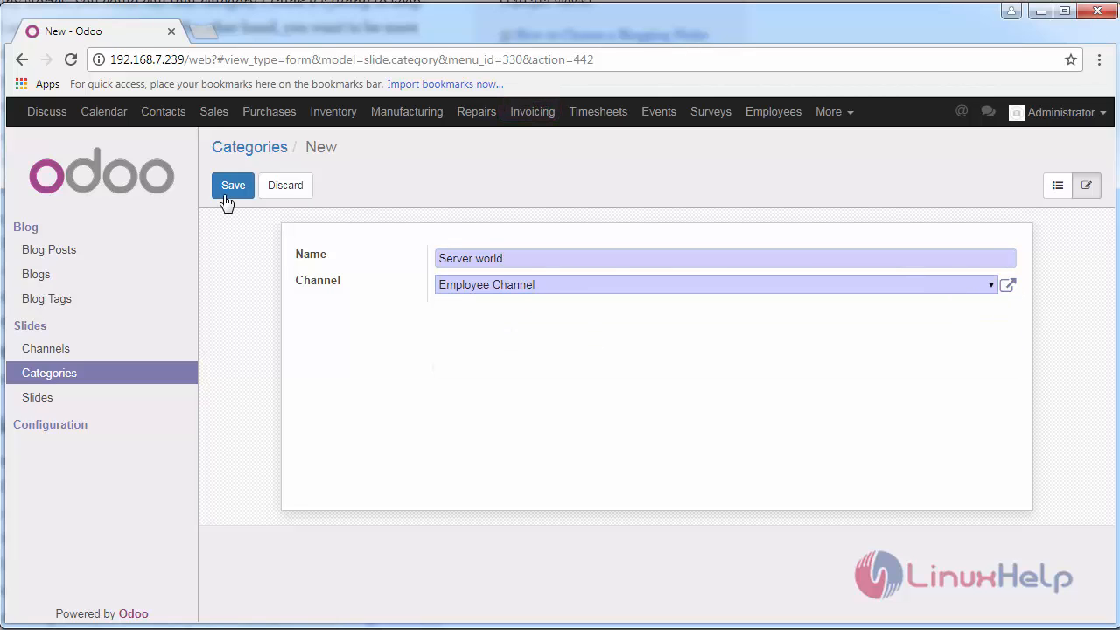
click(233, 185)
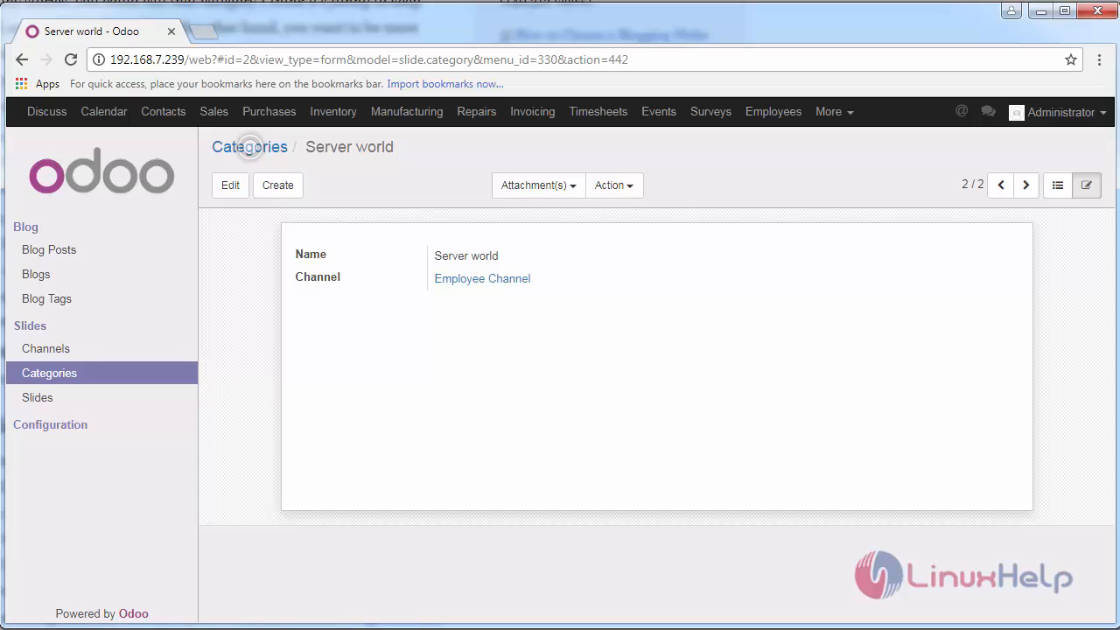
click(38, 398)
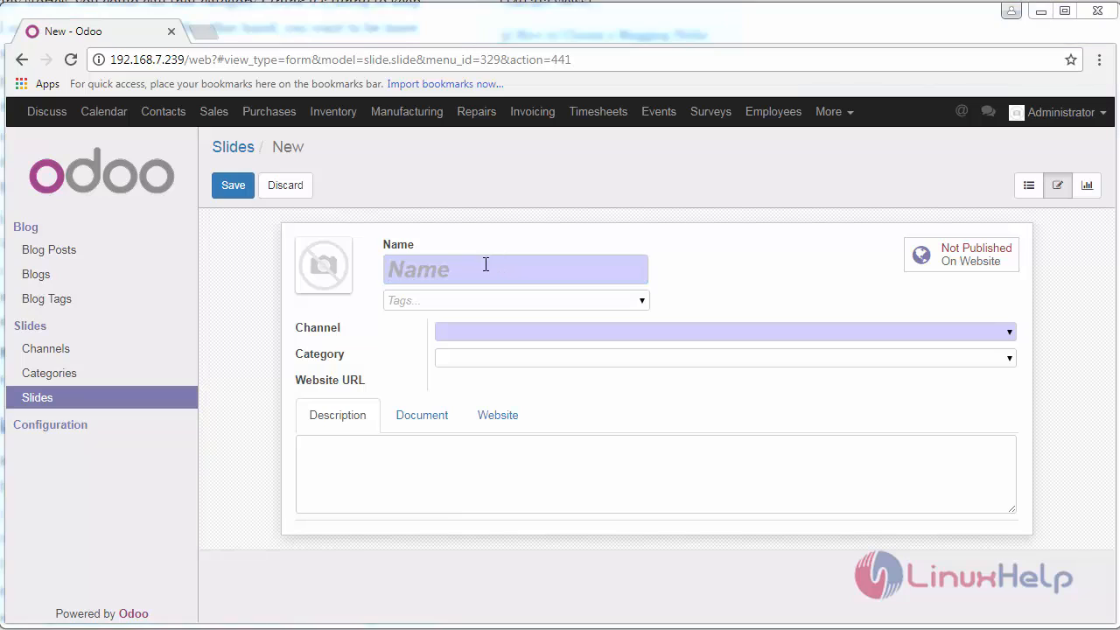
Name the new slide 'Server World'.
text(Ser)
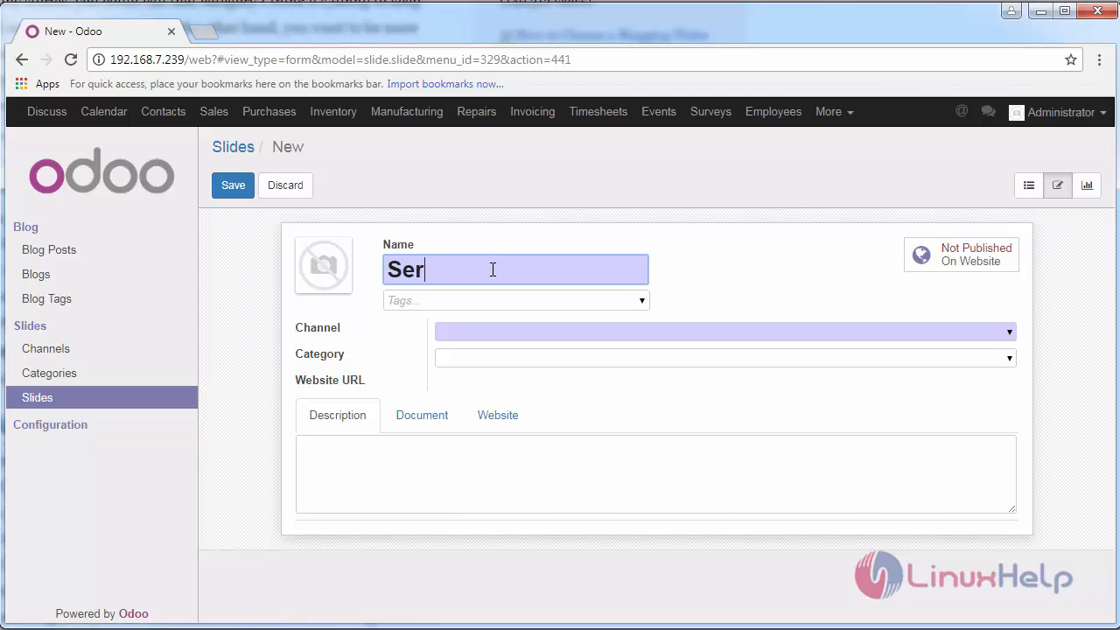
text(ver W)
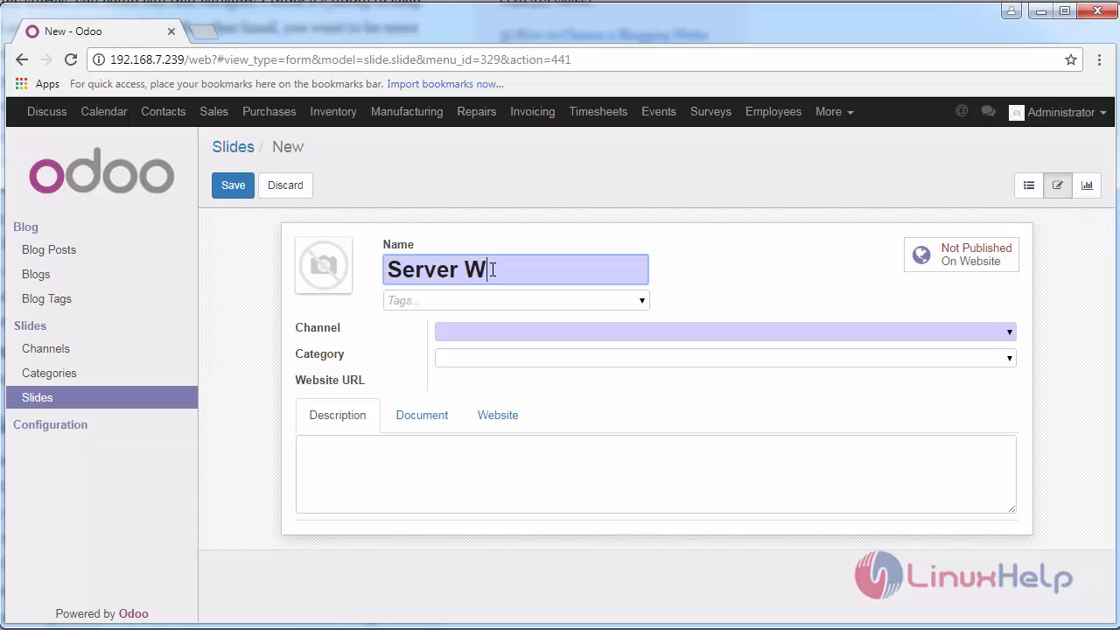
text(orld)
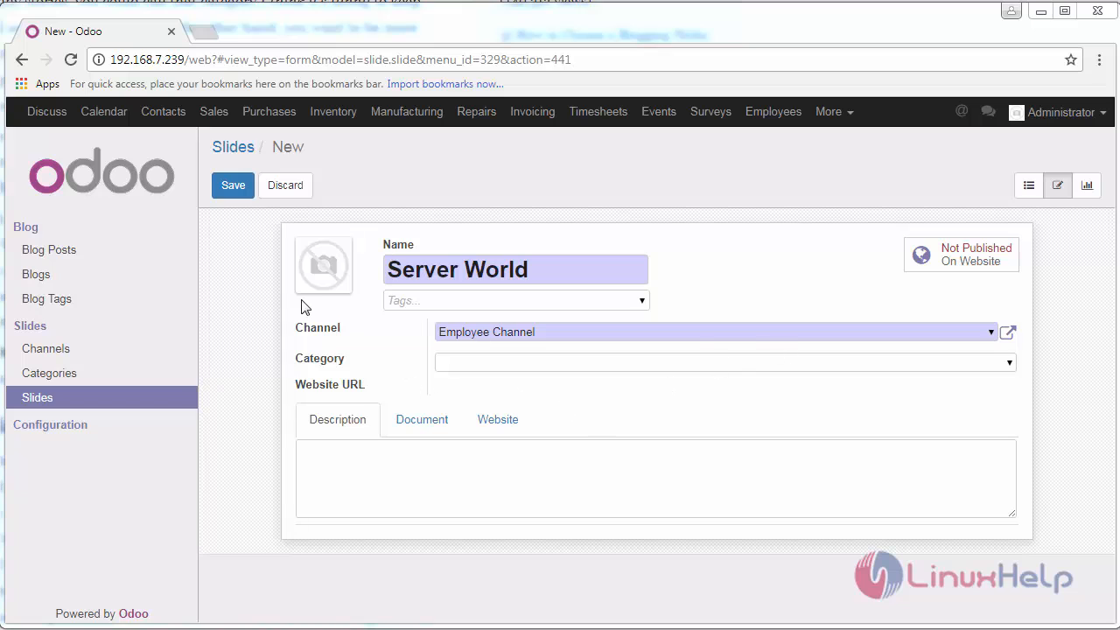
Create the tag 'server configuration' and add it to the slide.
click(515, 300)
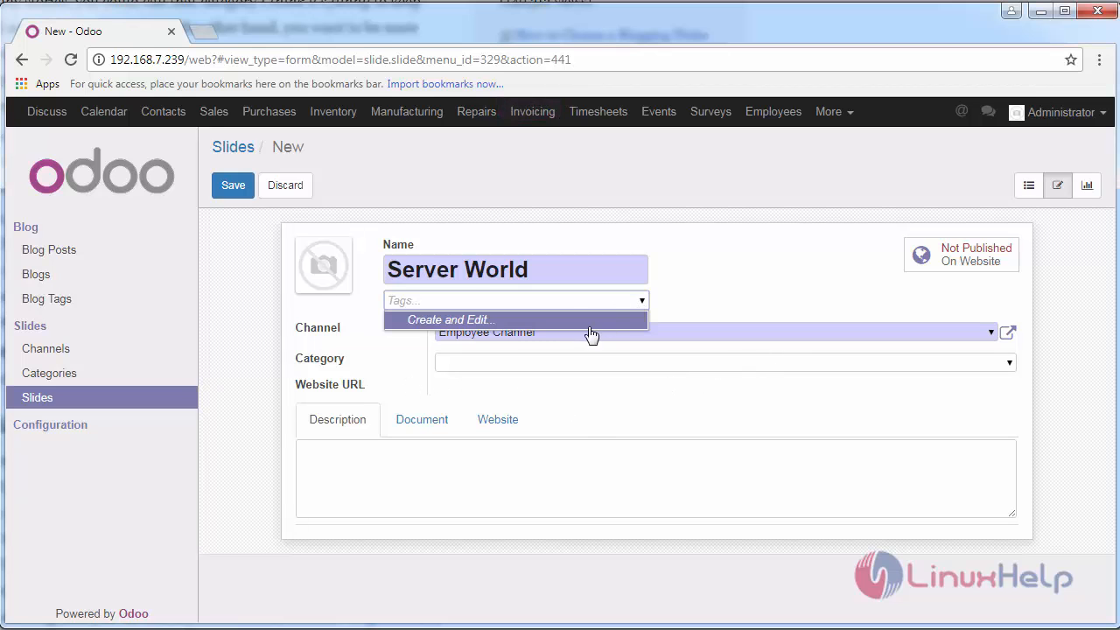
click(450, 320)
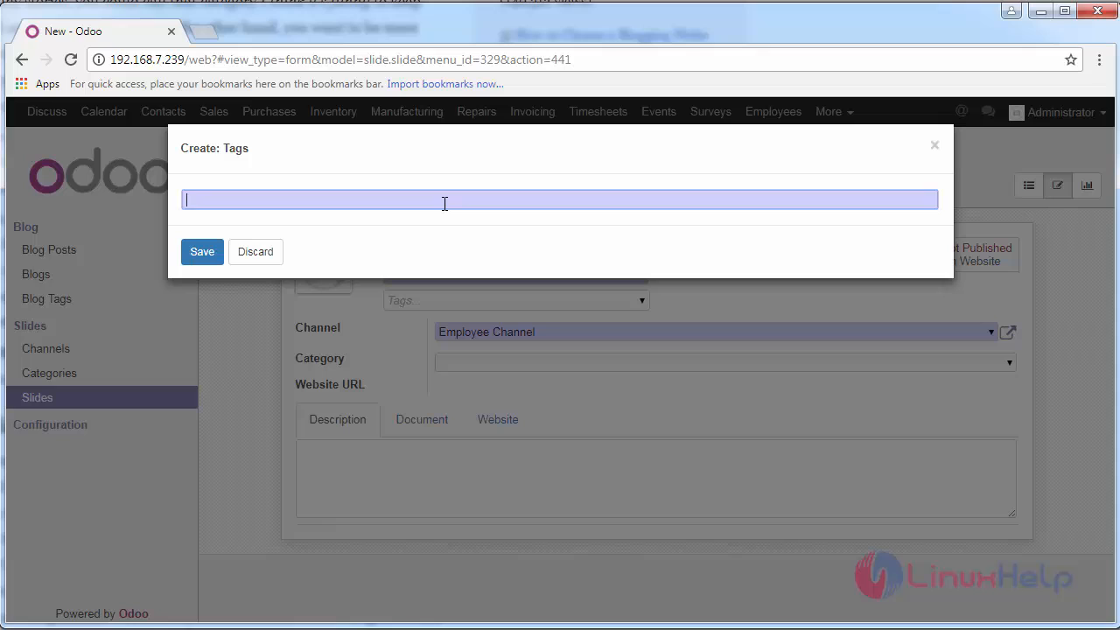
text(server)
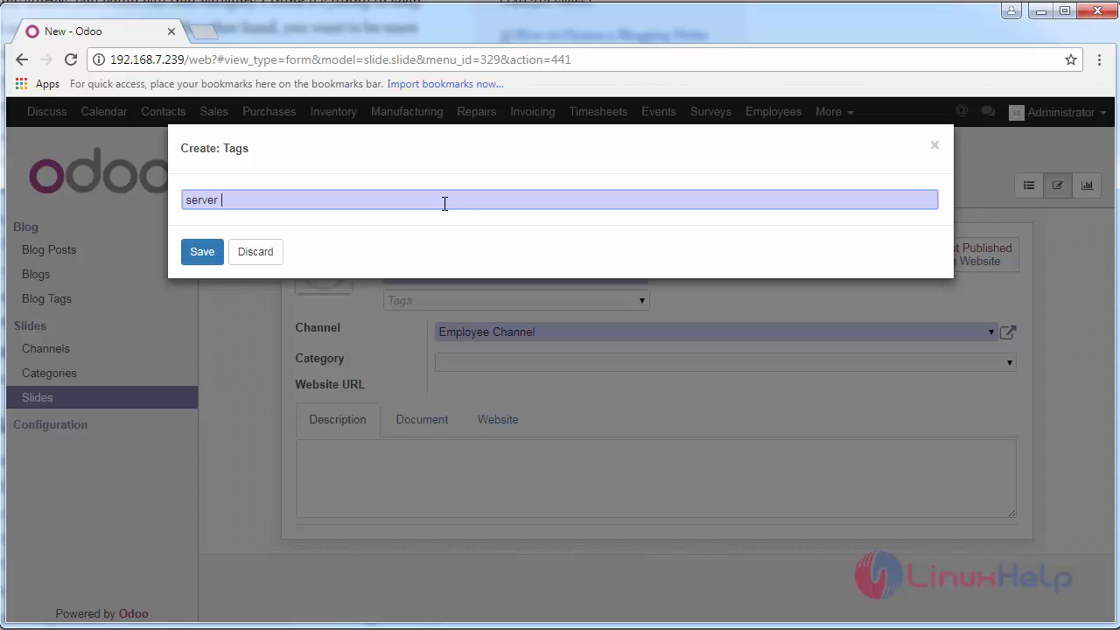
text(configuration)
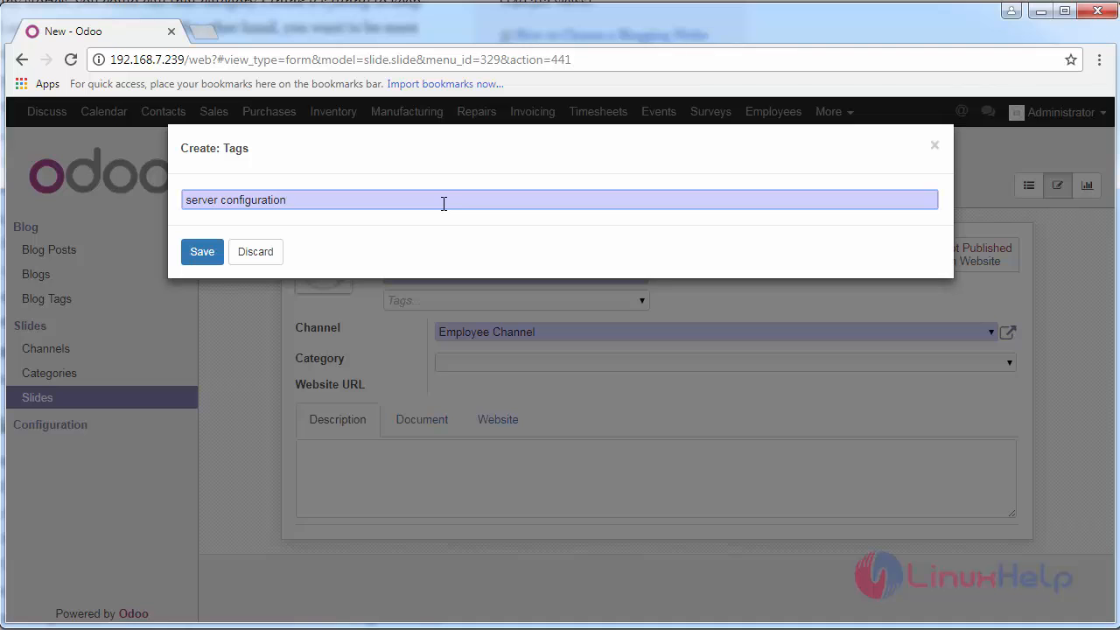
click(201, 252)
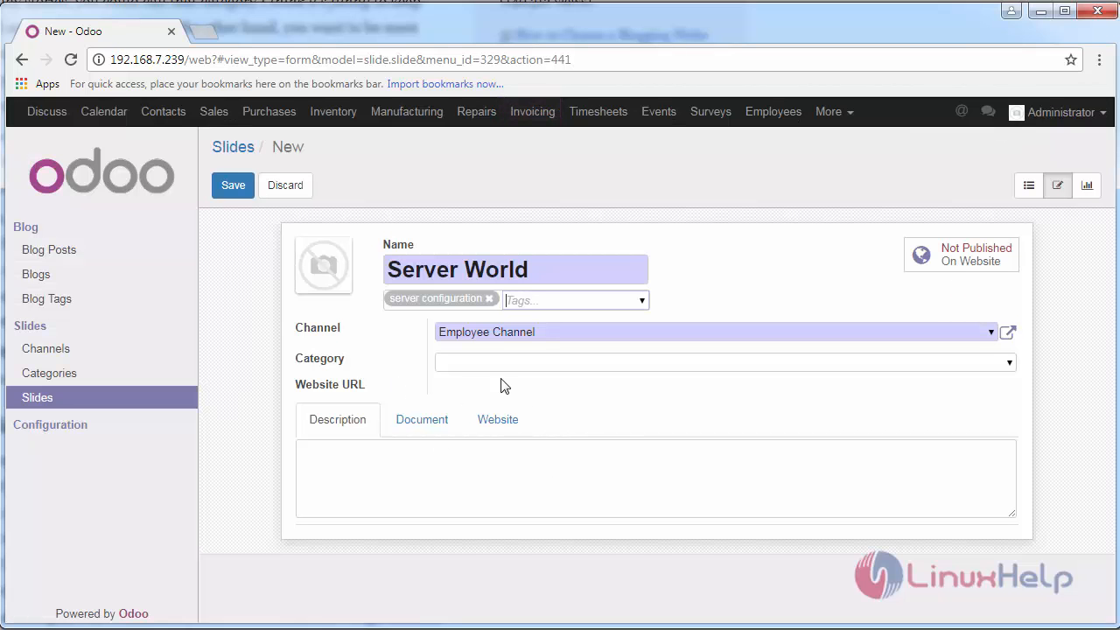
Set publish date 07/28/2017, 120 website views and an embedded views count.
click(422, 419)
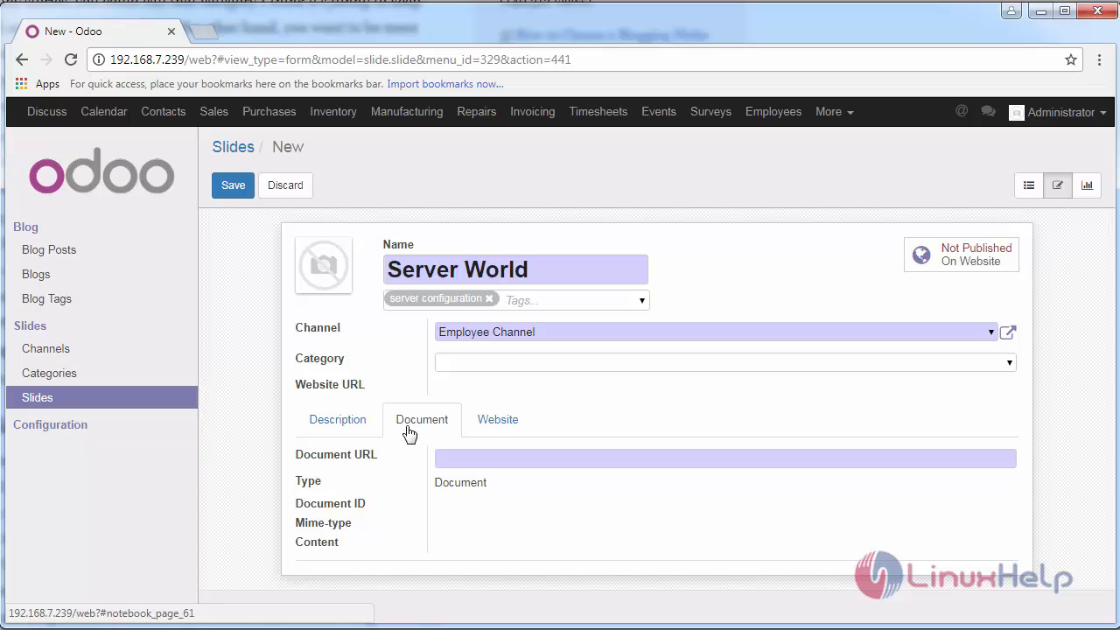
mouse_move(582, 439)
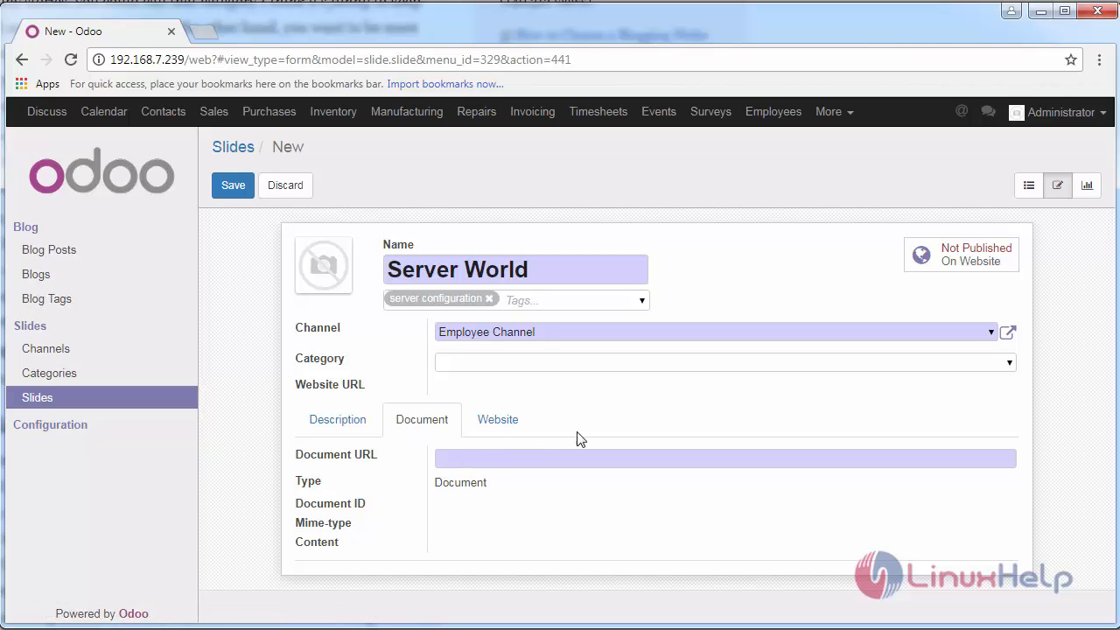
click(497, 420)
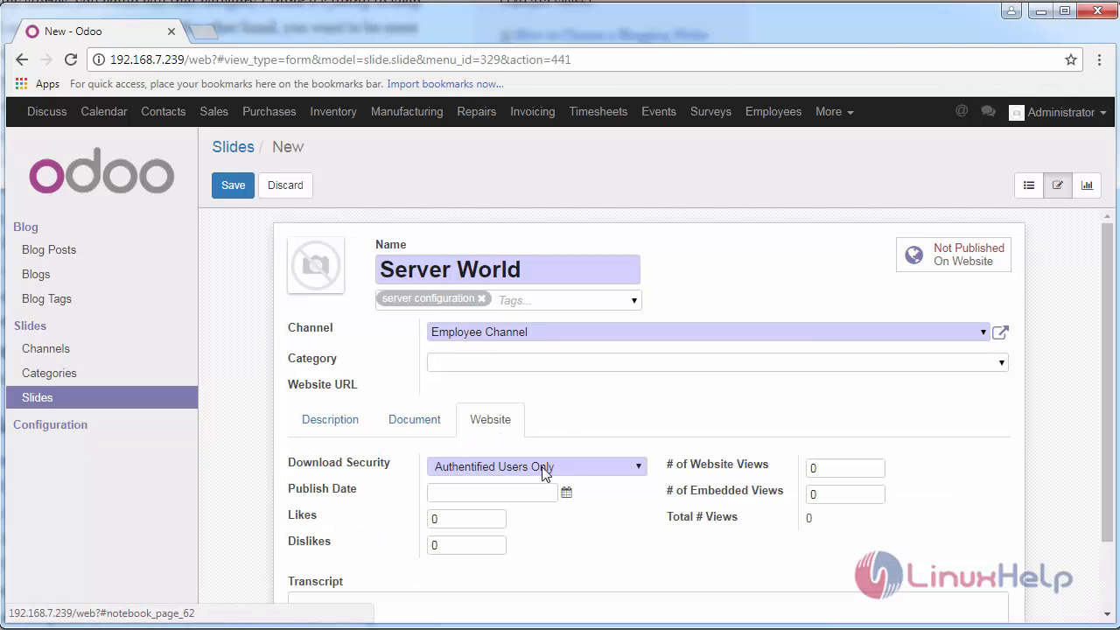
scroll(down, 3)
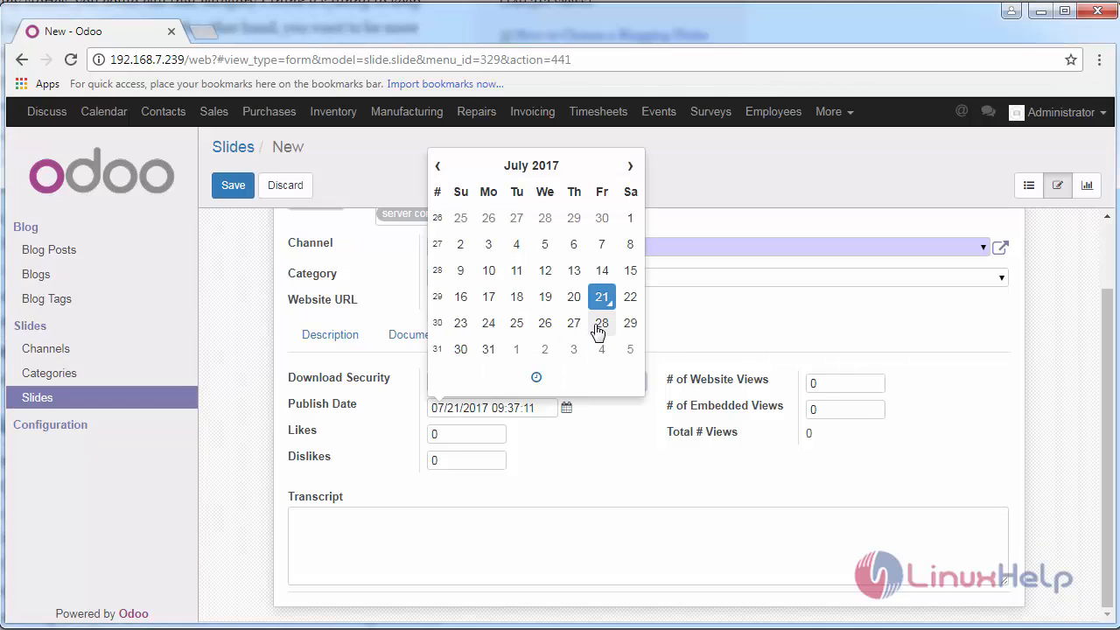
click(601, 323)
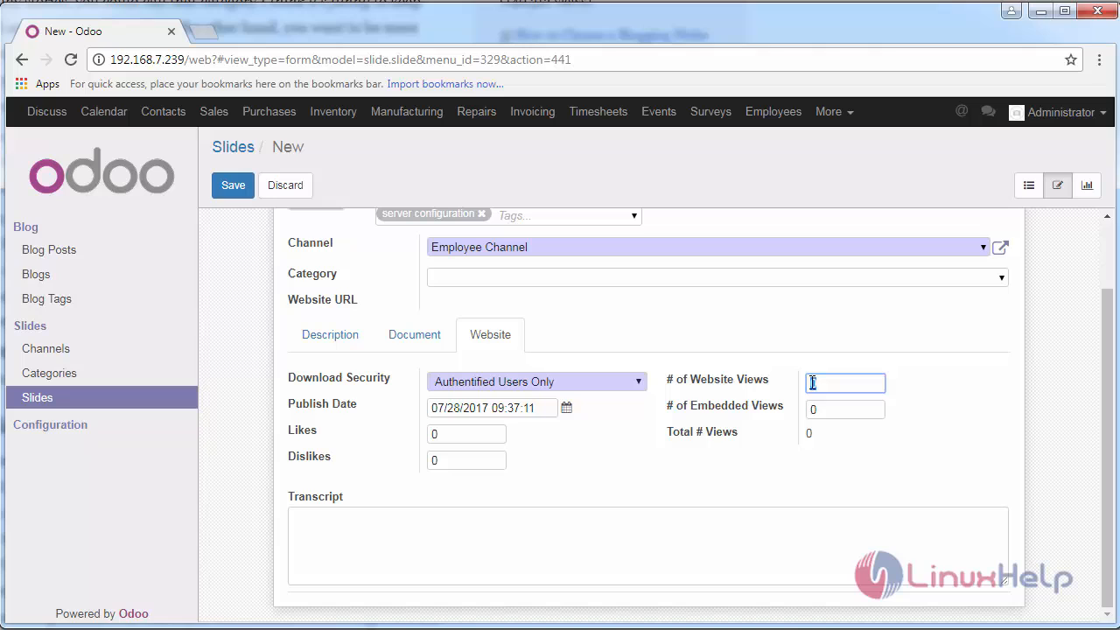
text(120)
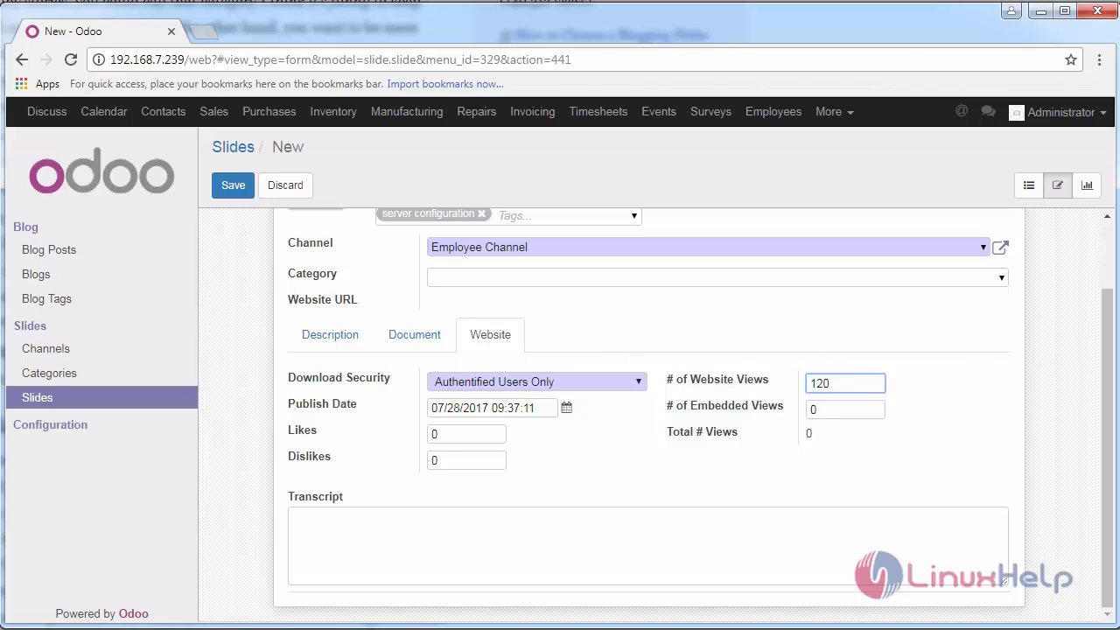
click(845, 409)
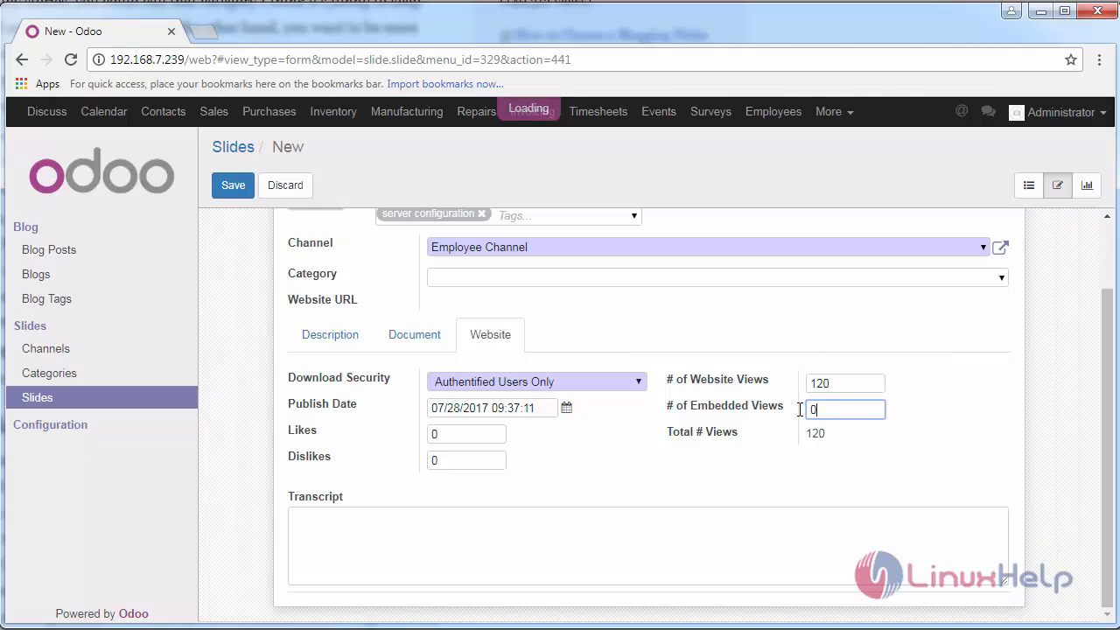
text(1)
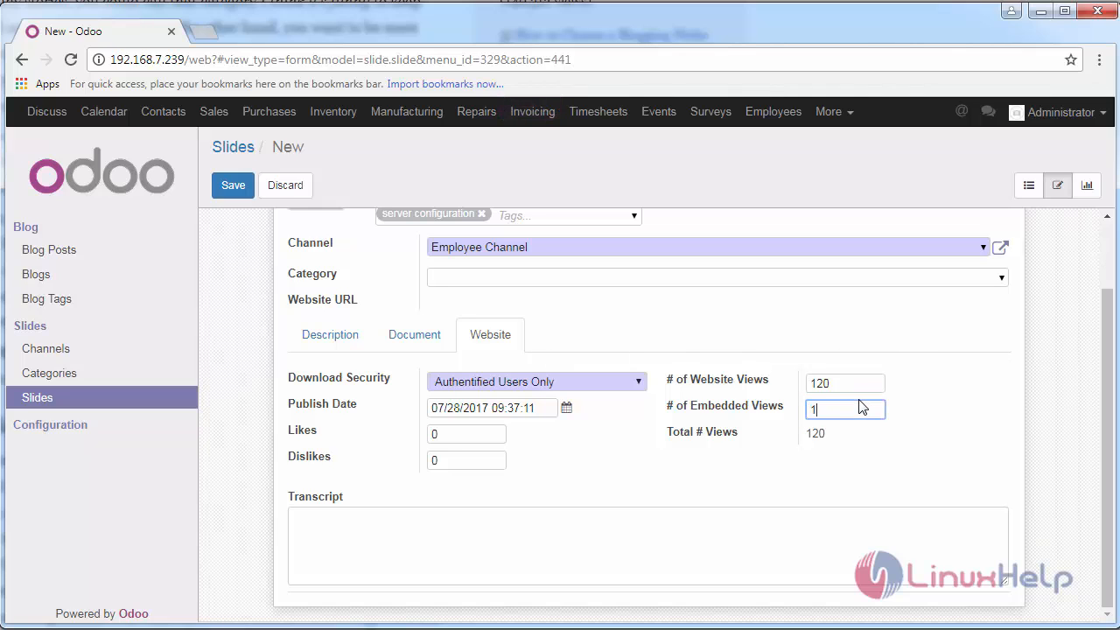
text(00)
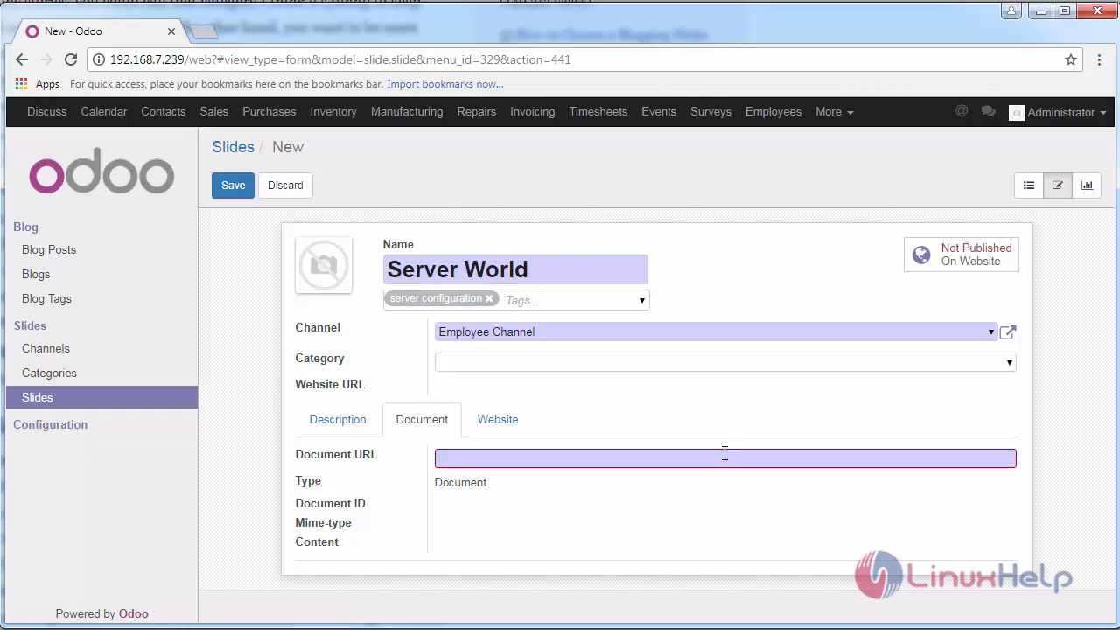
text(h)
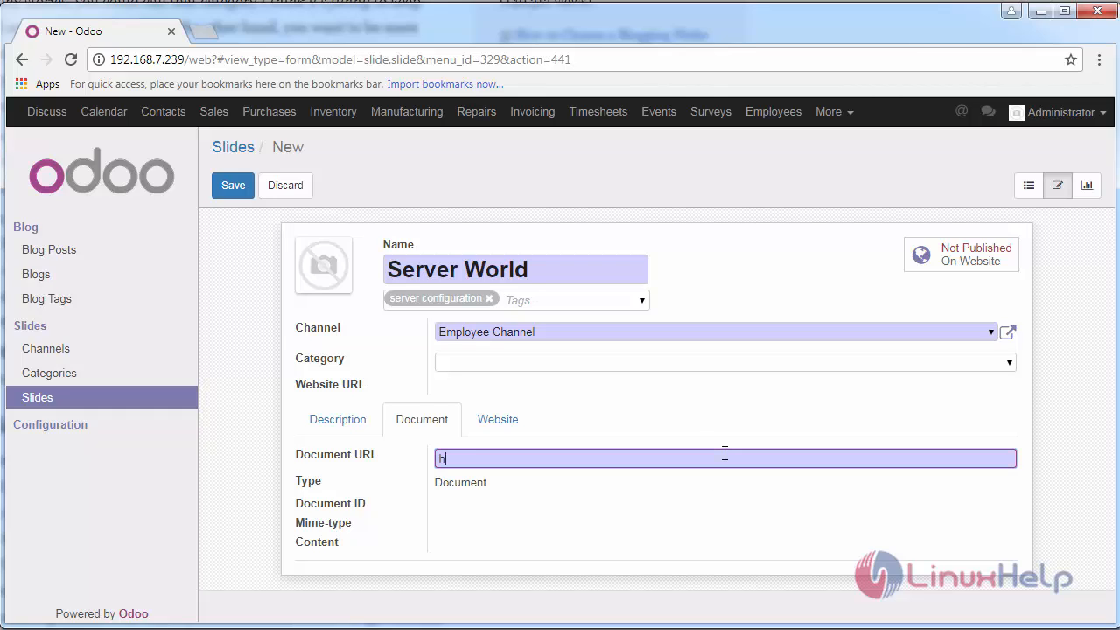
text(ttp)
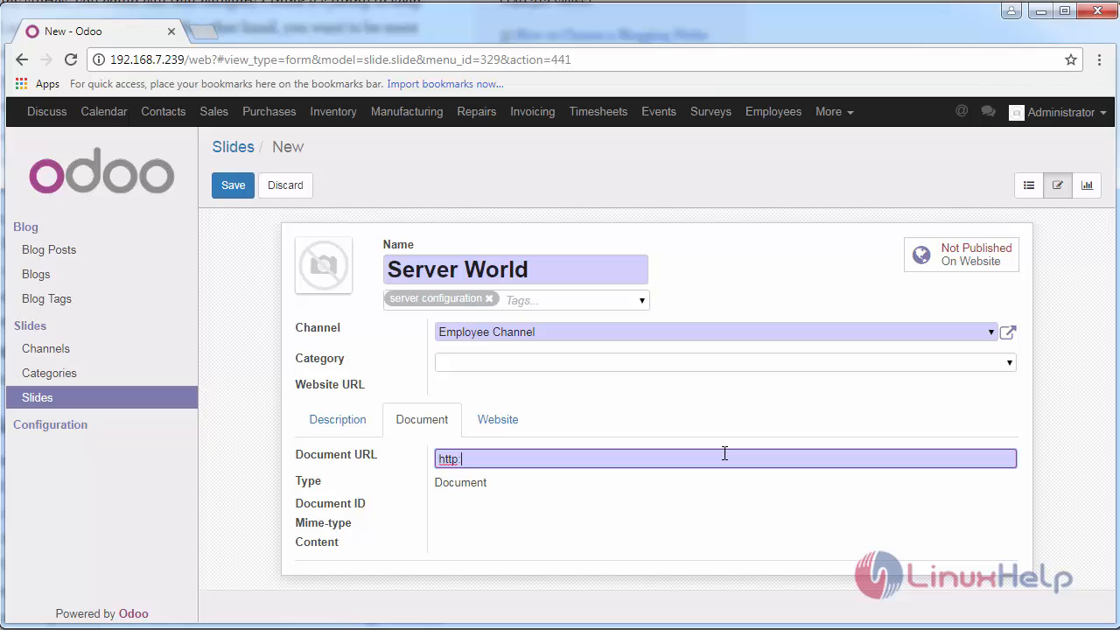
text(://www)
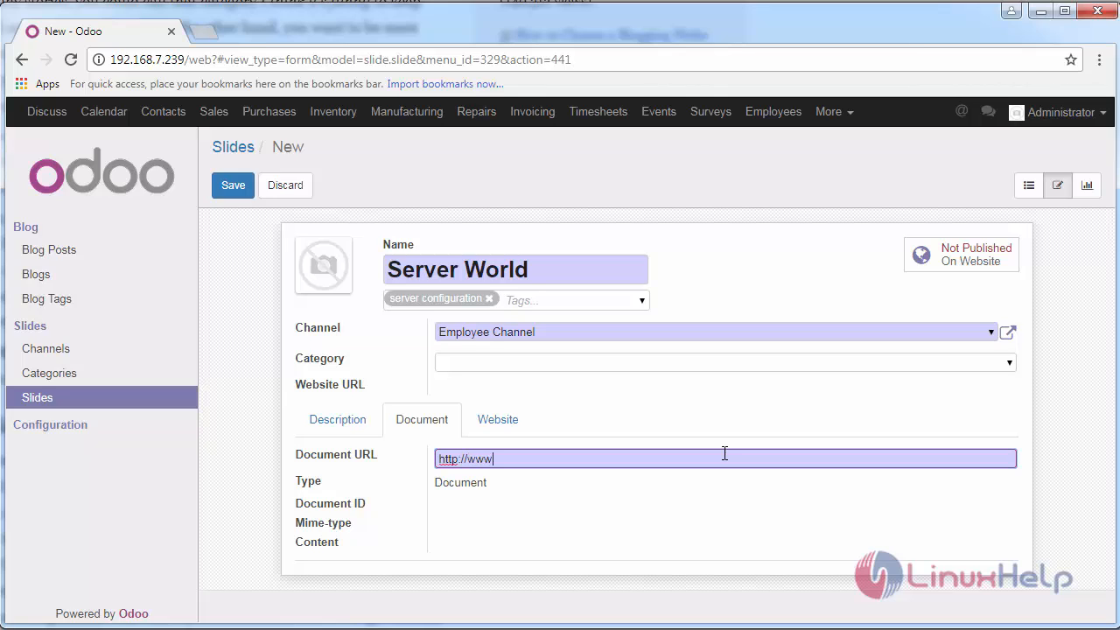
text(serverworl)
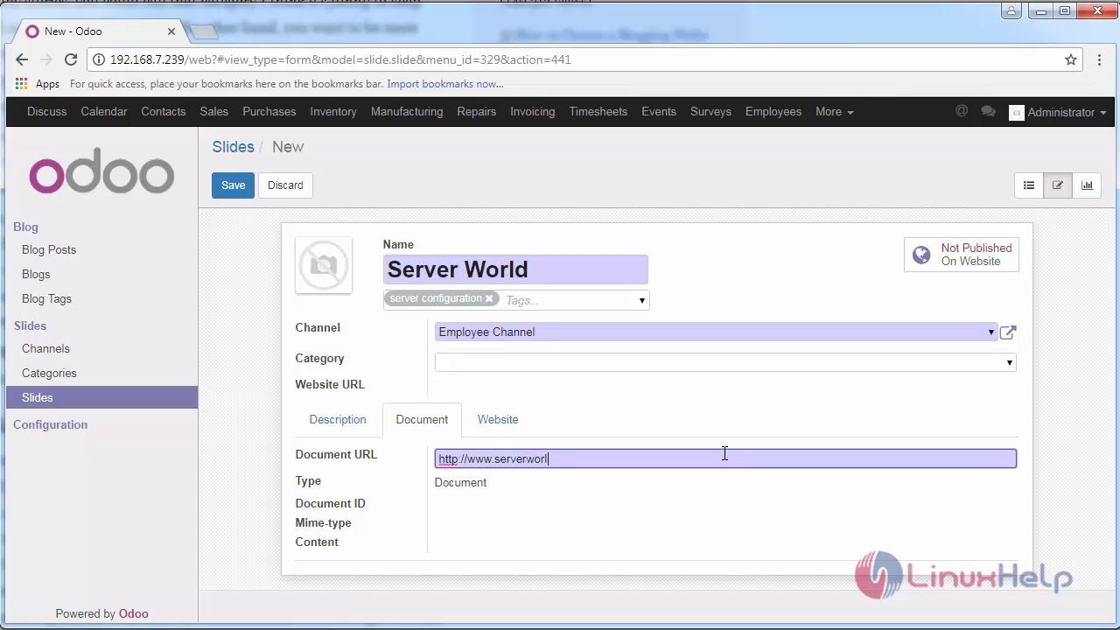
text(d.com)
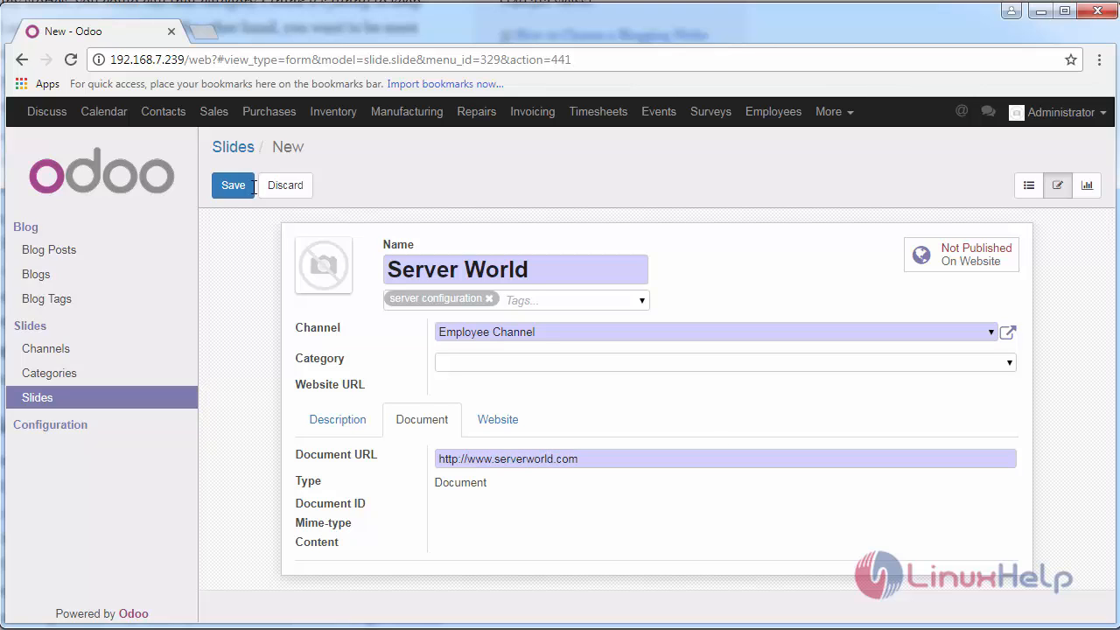
click(233, 185)
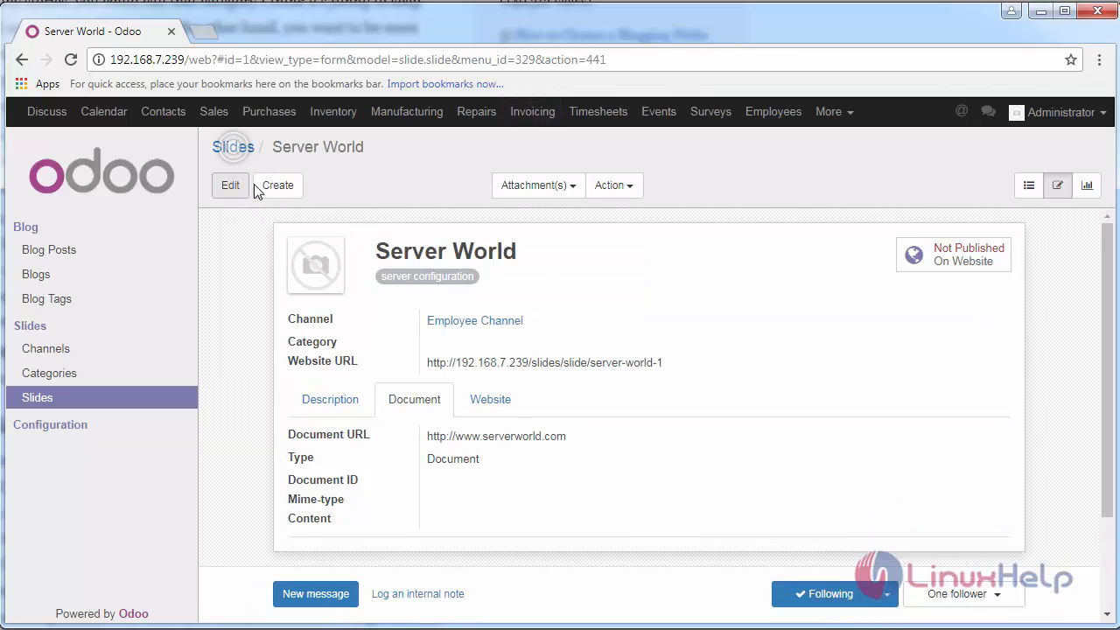
scroll(down, 3)
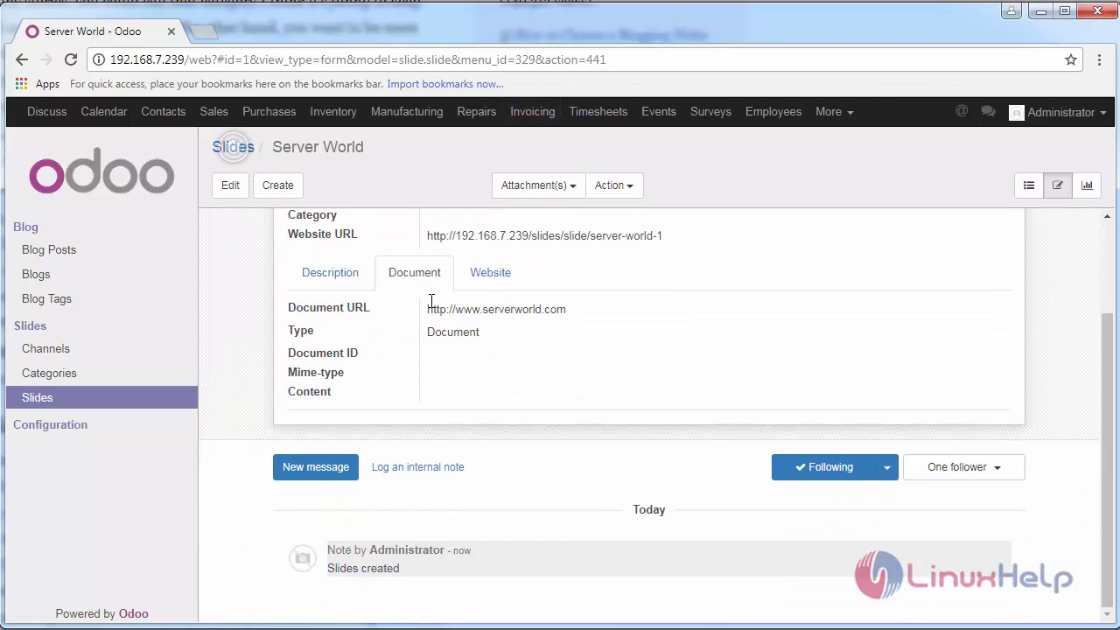
scroll(up, 3)
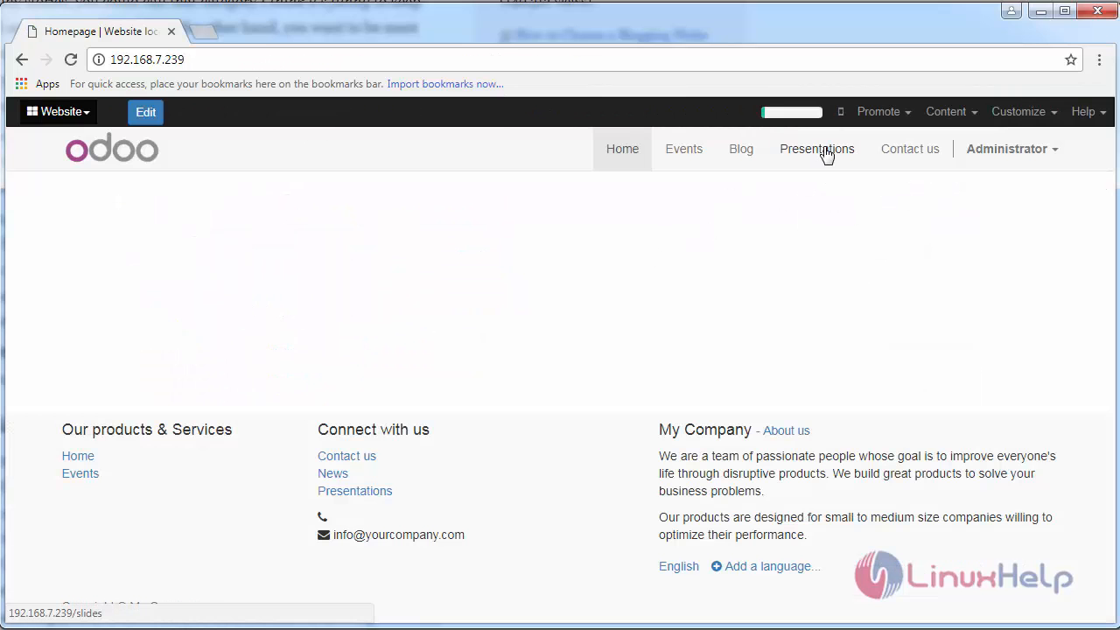
Open Presentations > Employee Channel on the website and find the Server World slide.
click(816, 149)
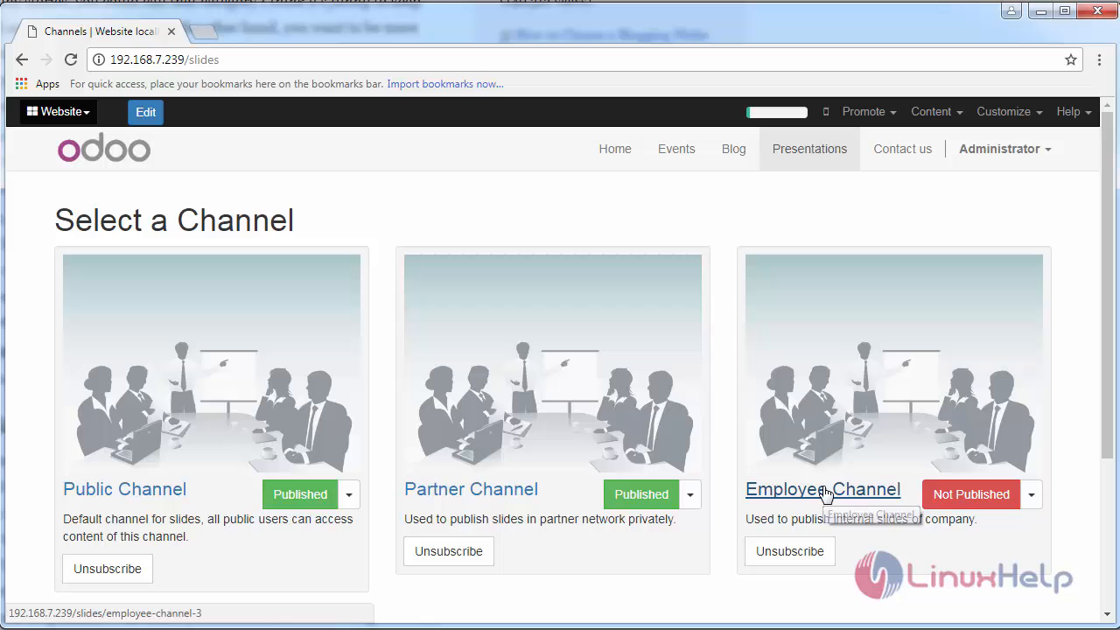
click(822, 489)
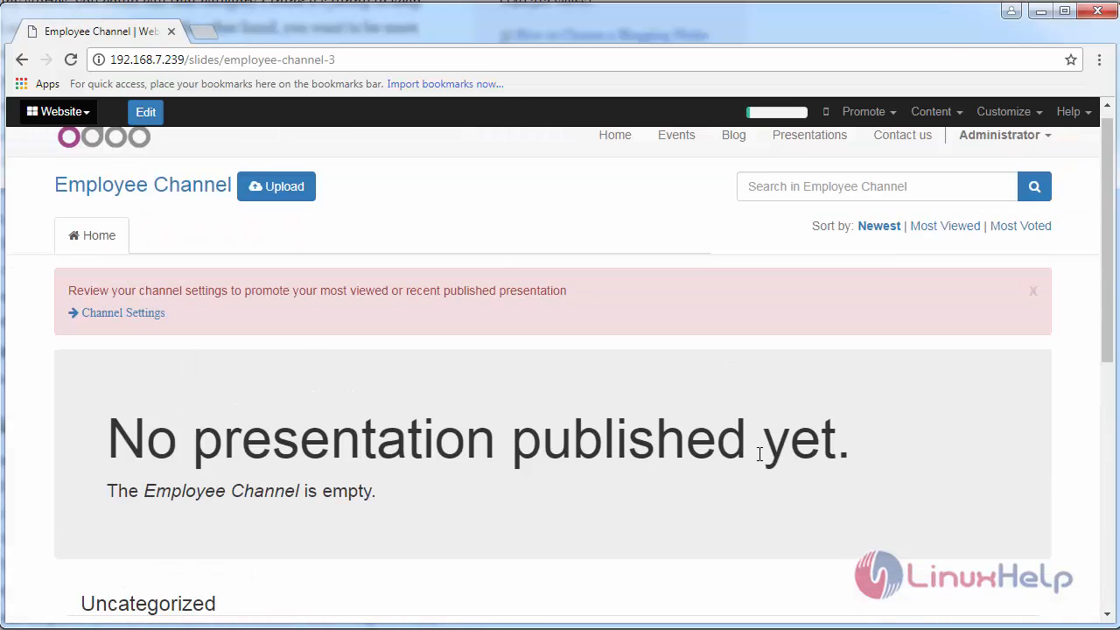
scroll(down, 3)
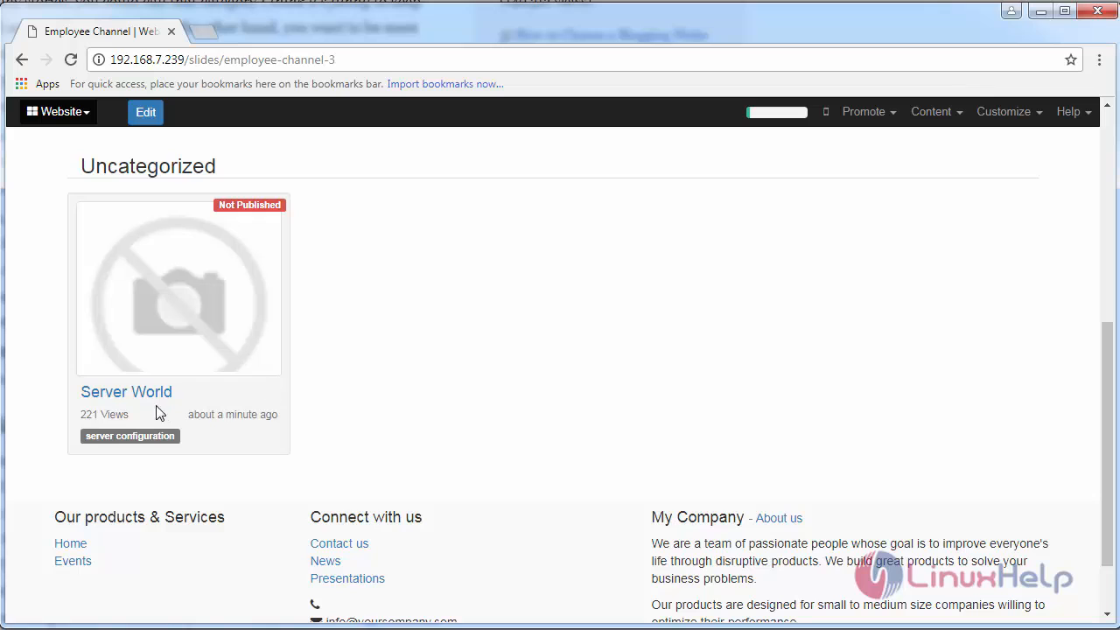